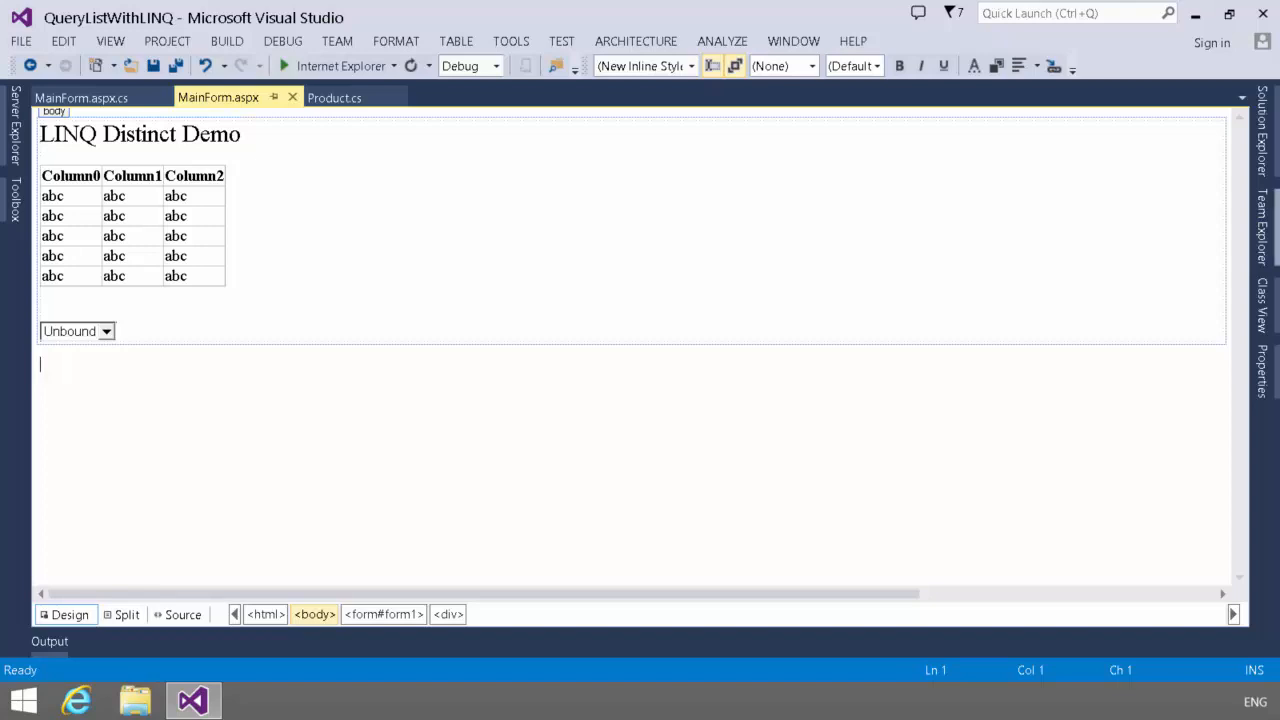
Show the MainForm.aspx.cs code-behind with GetProducts, then launch the demo page
click(334, 96)
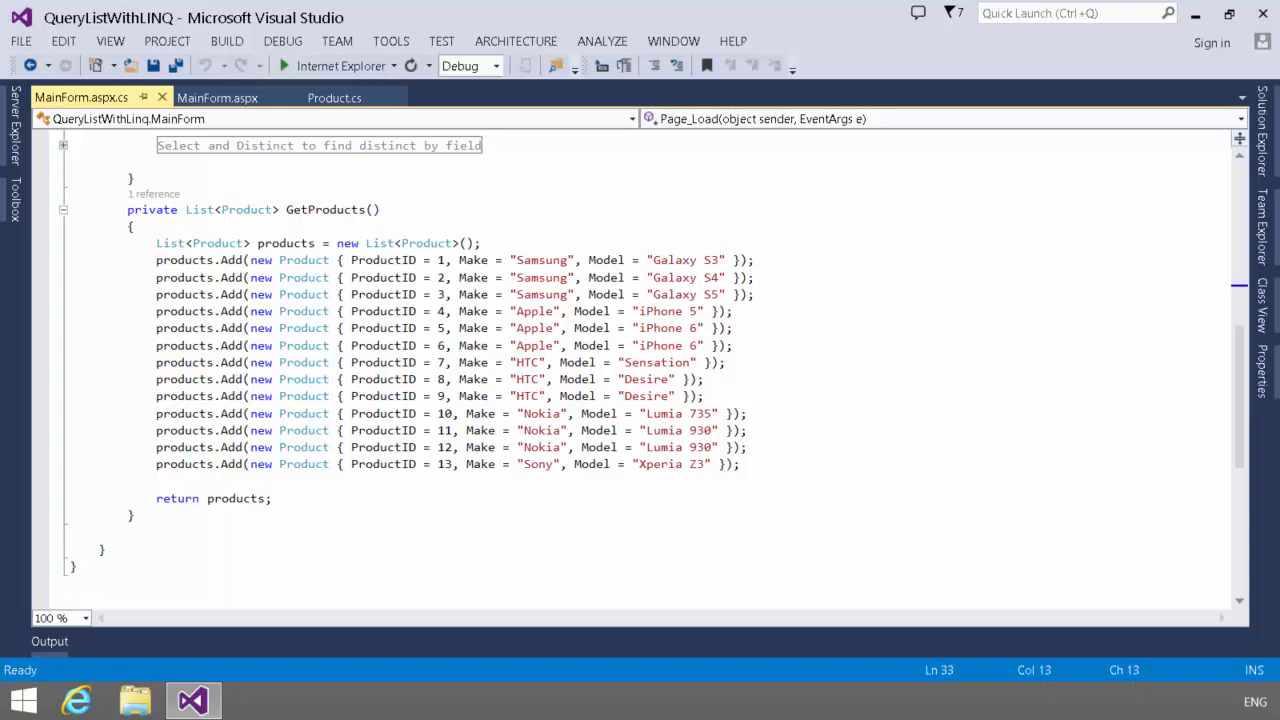
click(284, 64)
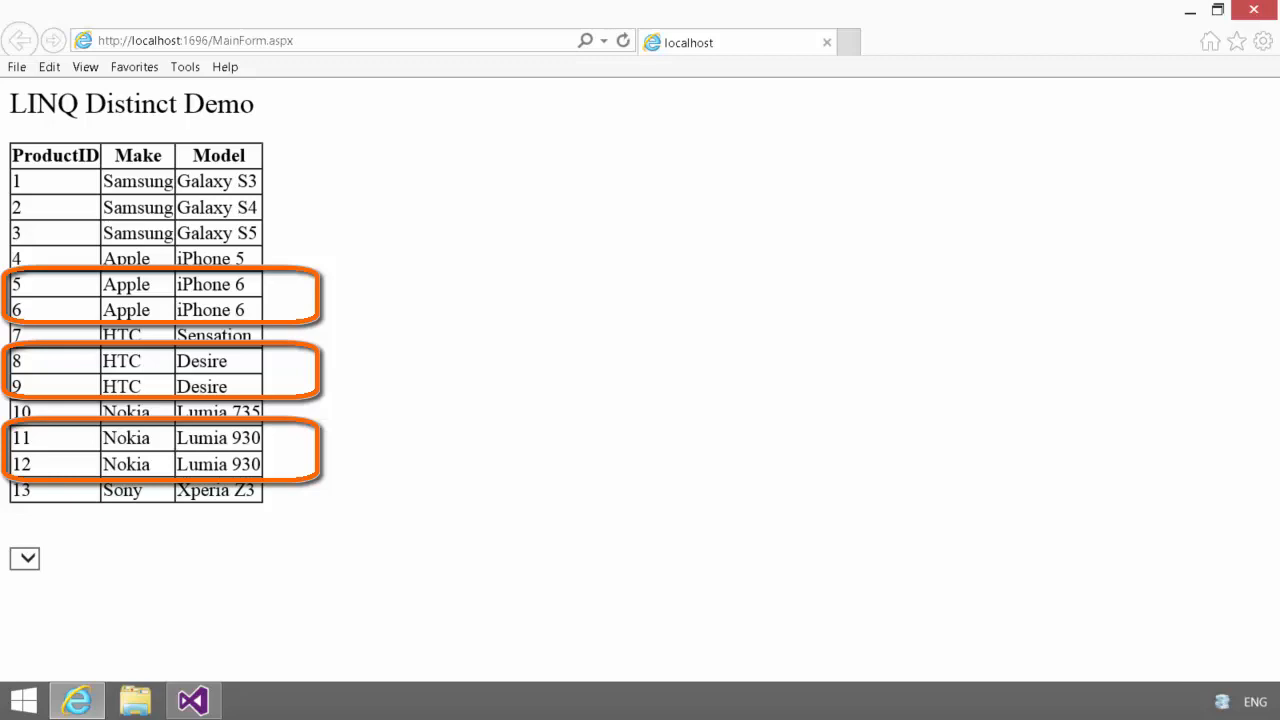
View the LINQ Distinct Demo page listing all thirteen products with duplicate rows
click(192, 700)
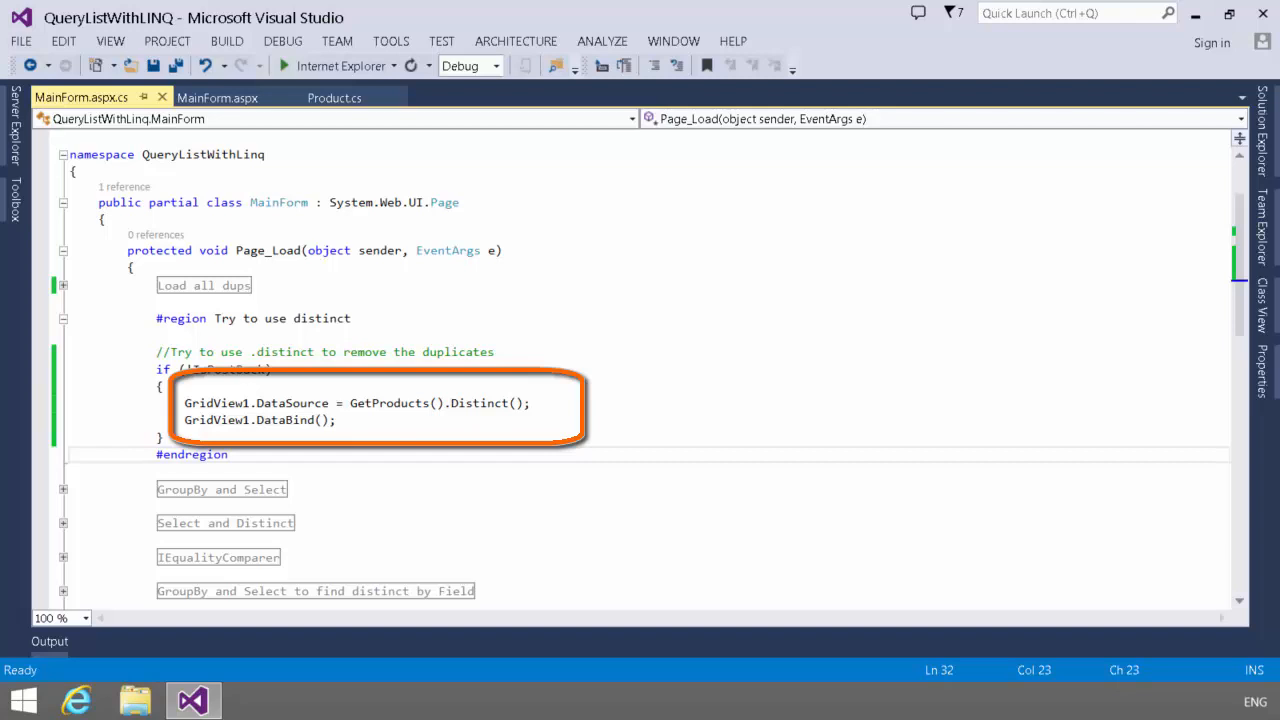
mouse_move(340, 66)
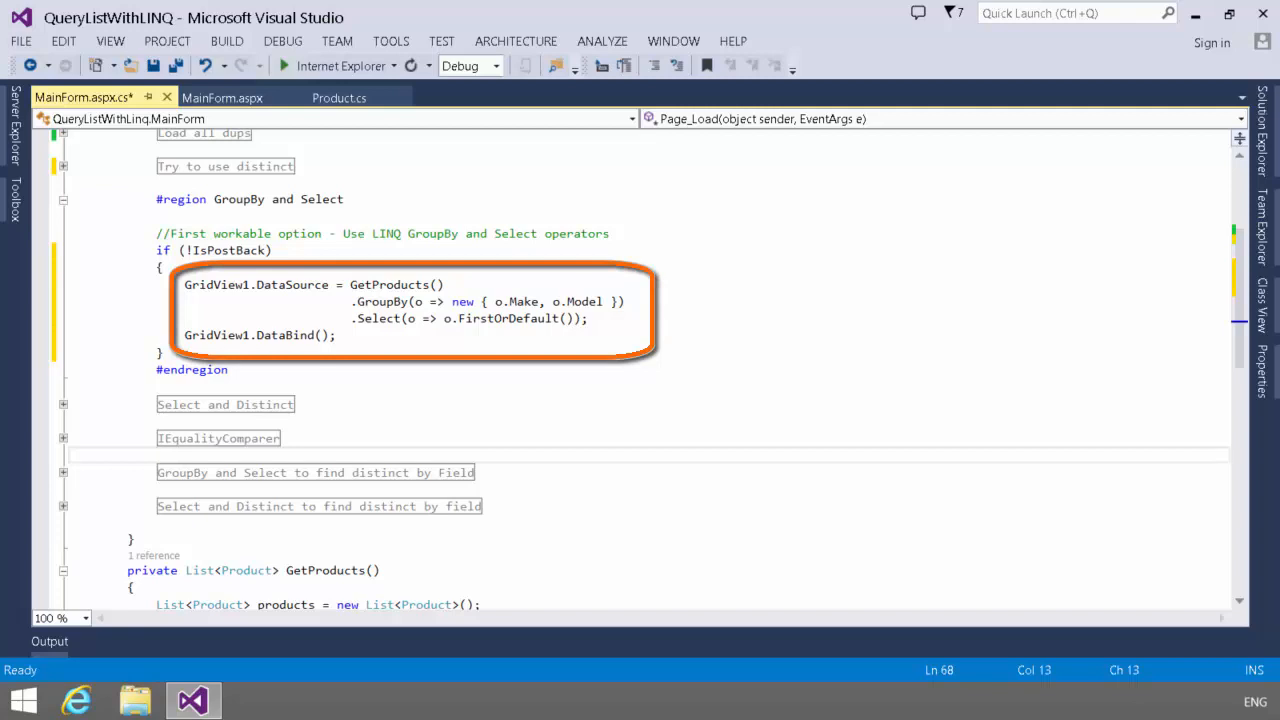
Collapse the Distinct region and enable the GroupBy and Select region in Page_Load
click(156, 454)
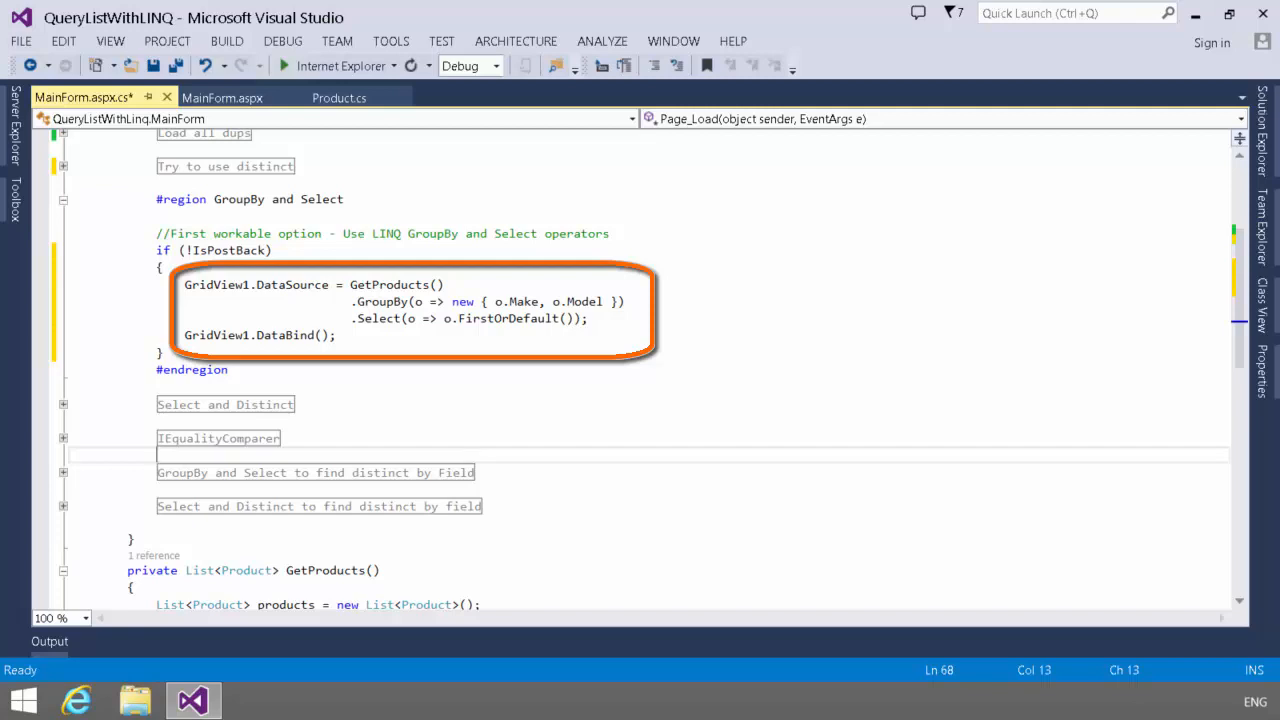
click(156, 456)
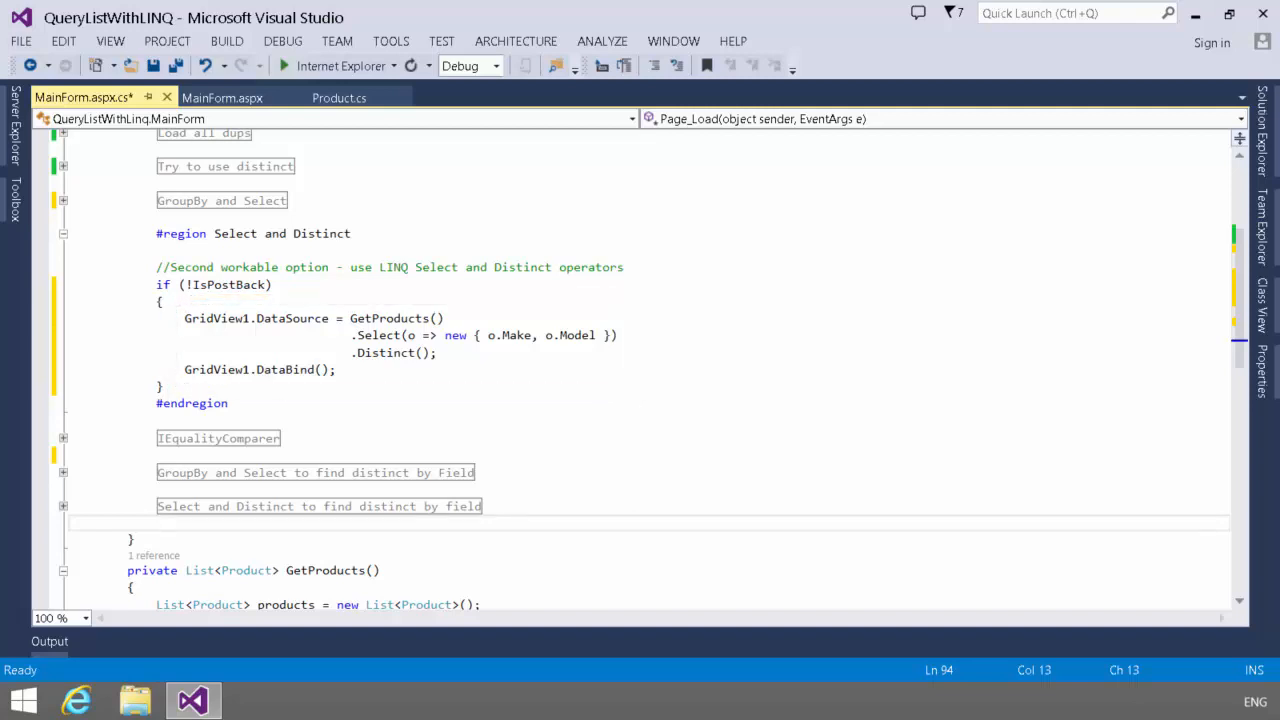
Enable the Select and Distinct region in Page_Load and start the demo page
click(156, 520)
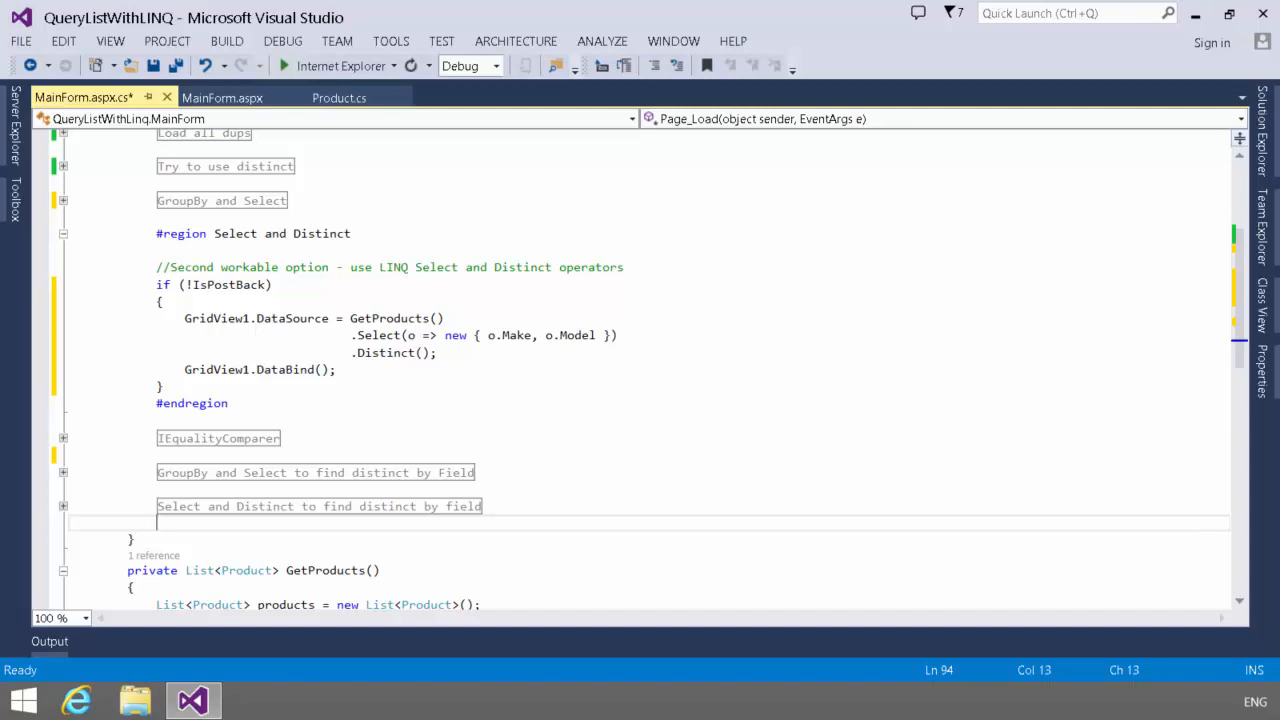
mouse_move(340, 64)
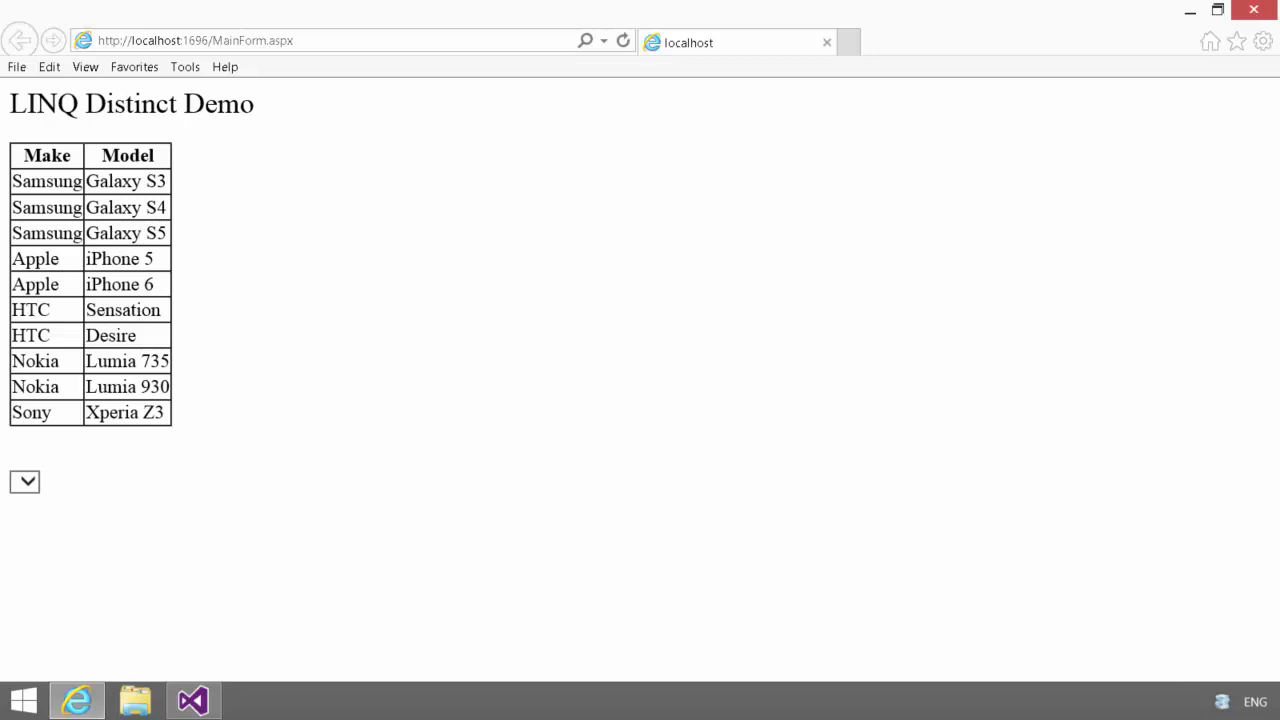
View the demo page's Make and Model grid of ten unique products
click(192, 700)
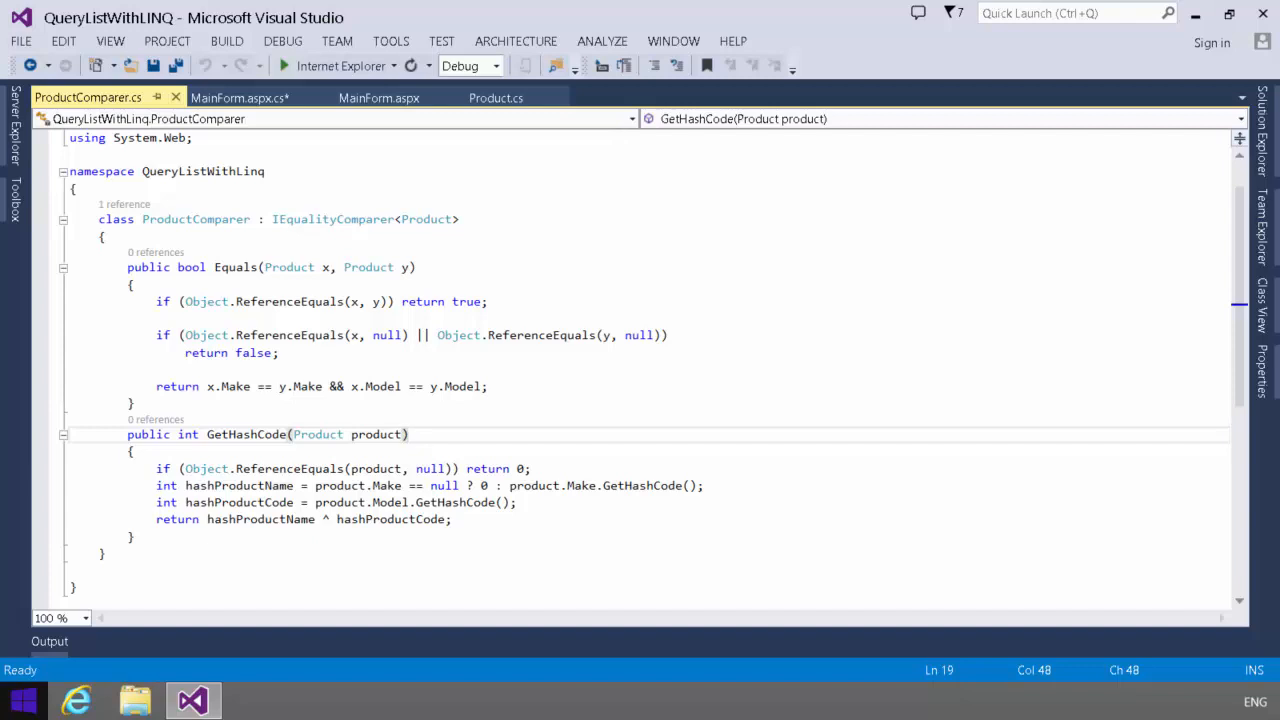
click(408, 434)
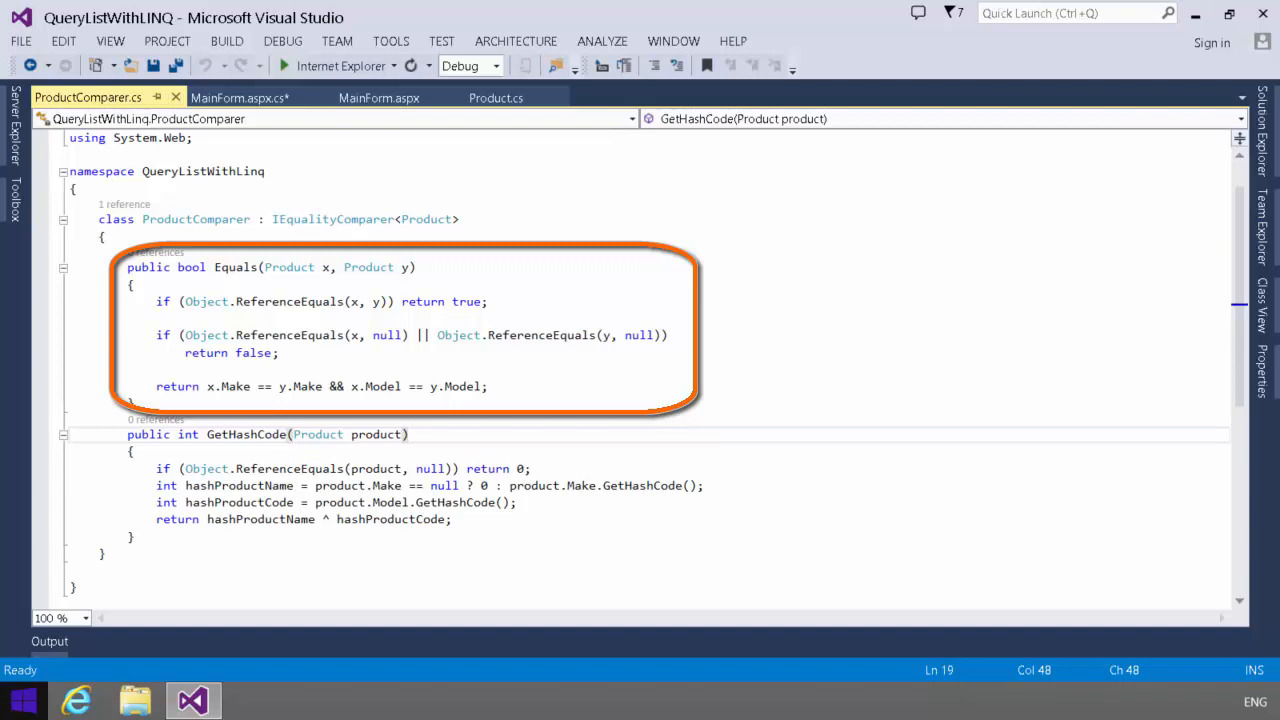
Review the ProductComparer class with Equals on Make and Model and matching GetHashCode
click(408, 434)
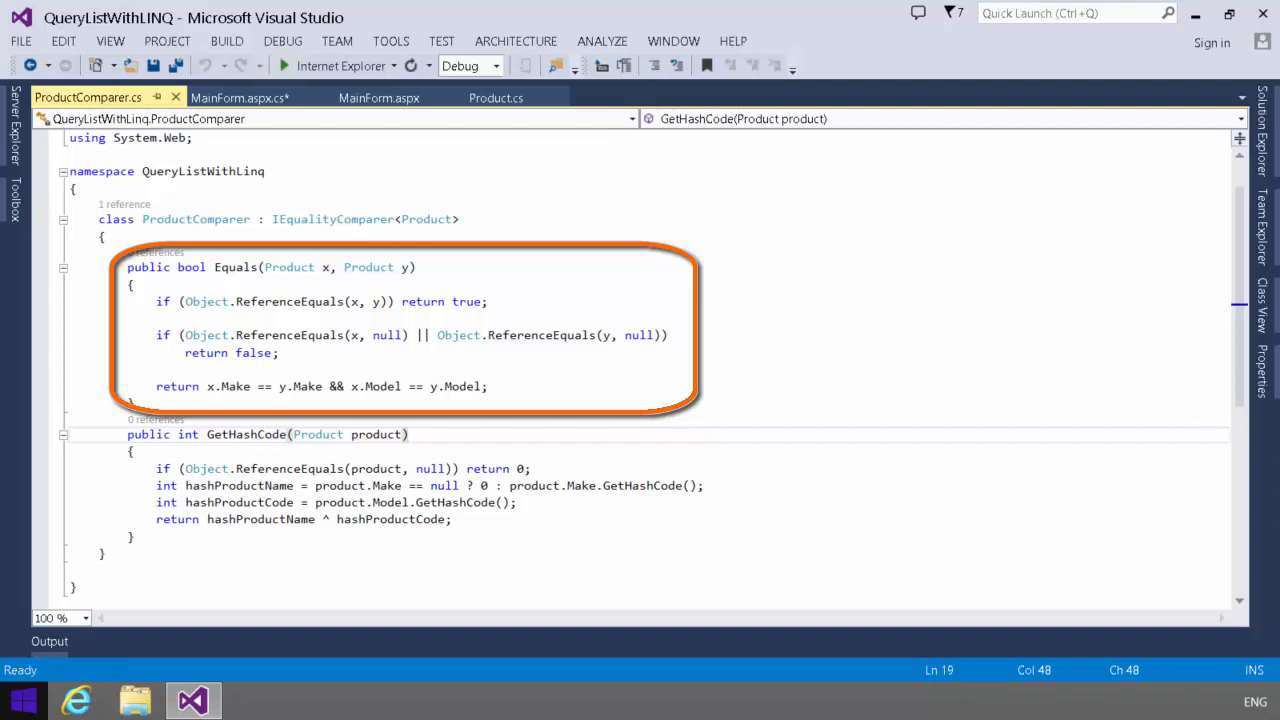
click(408, 434)
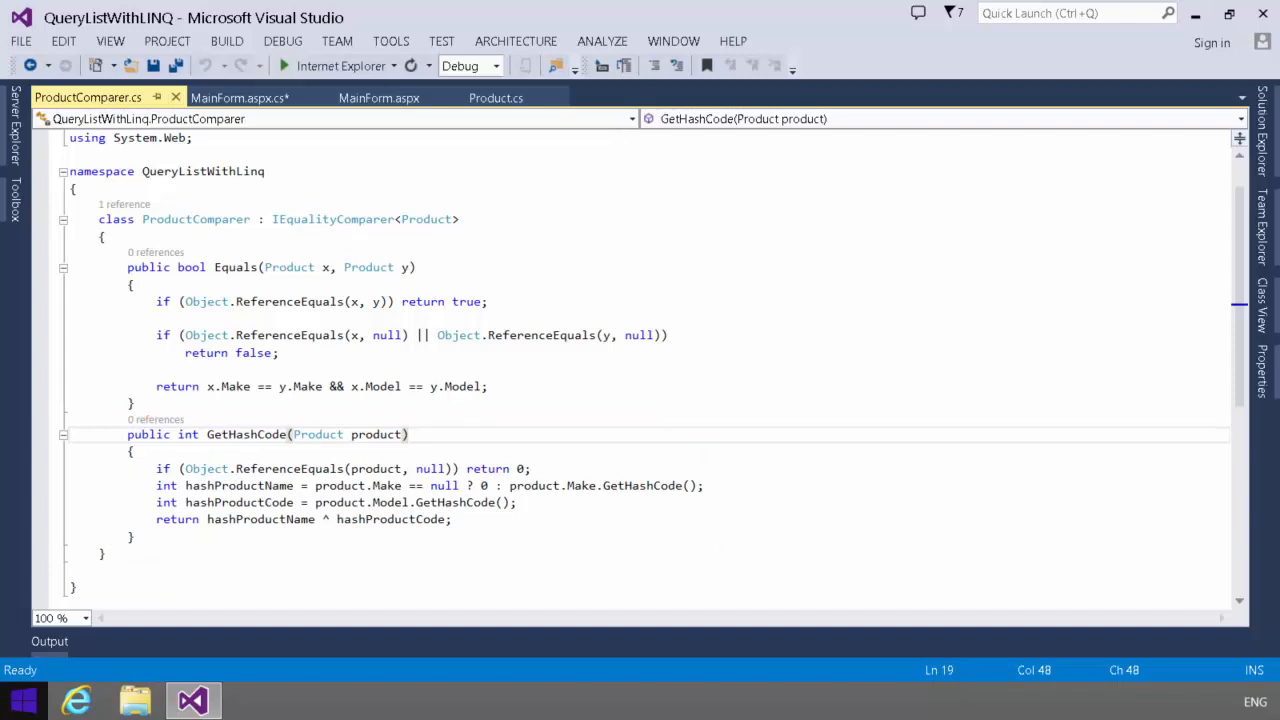
Switch to MainForm.aspx.cs showing GetProducts().Distinct(new ProductComparer())
click(240, 96)
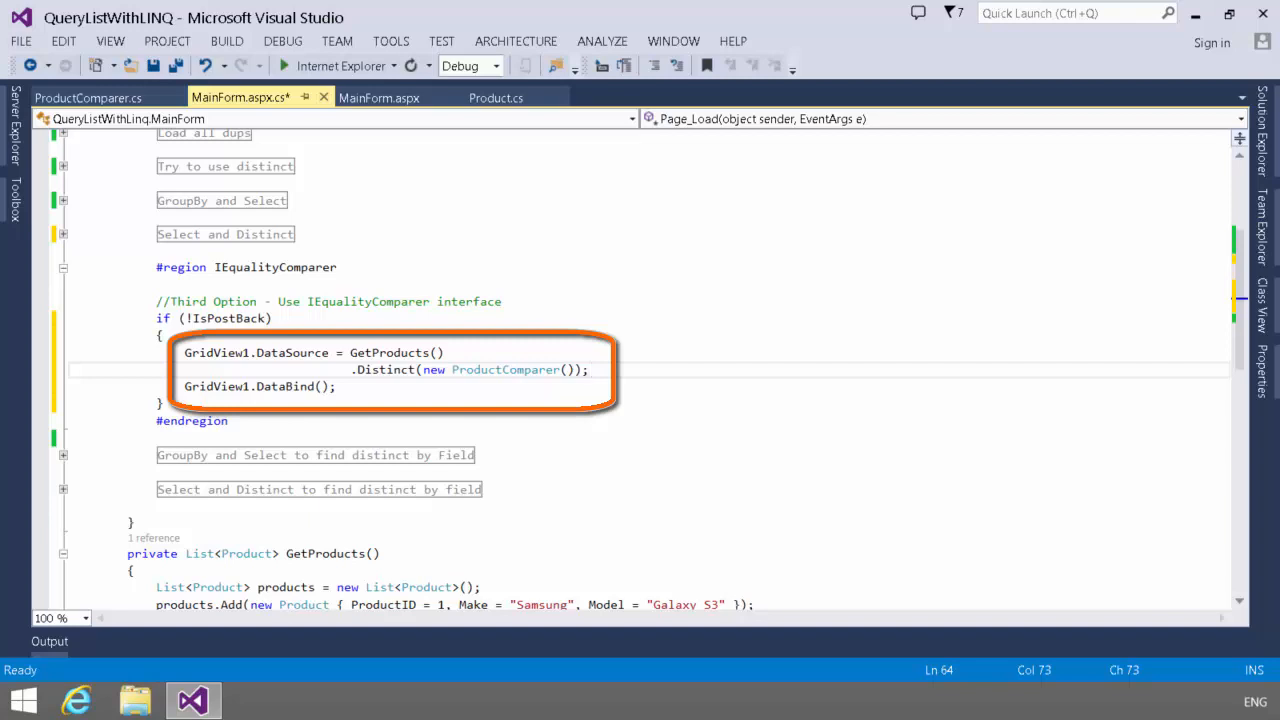
Run MainForm.aspx in Internet Explorer showing ten unique products and an empty dropdown
click(588, 368)
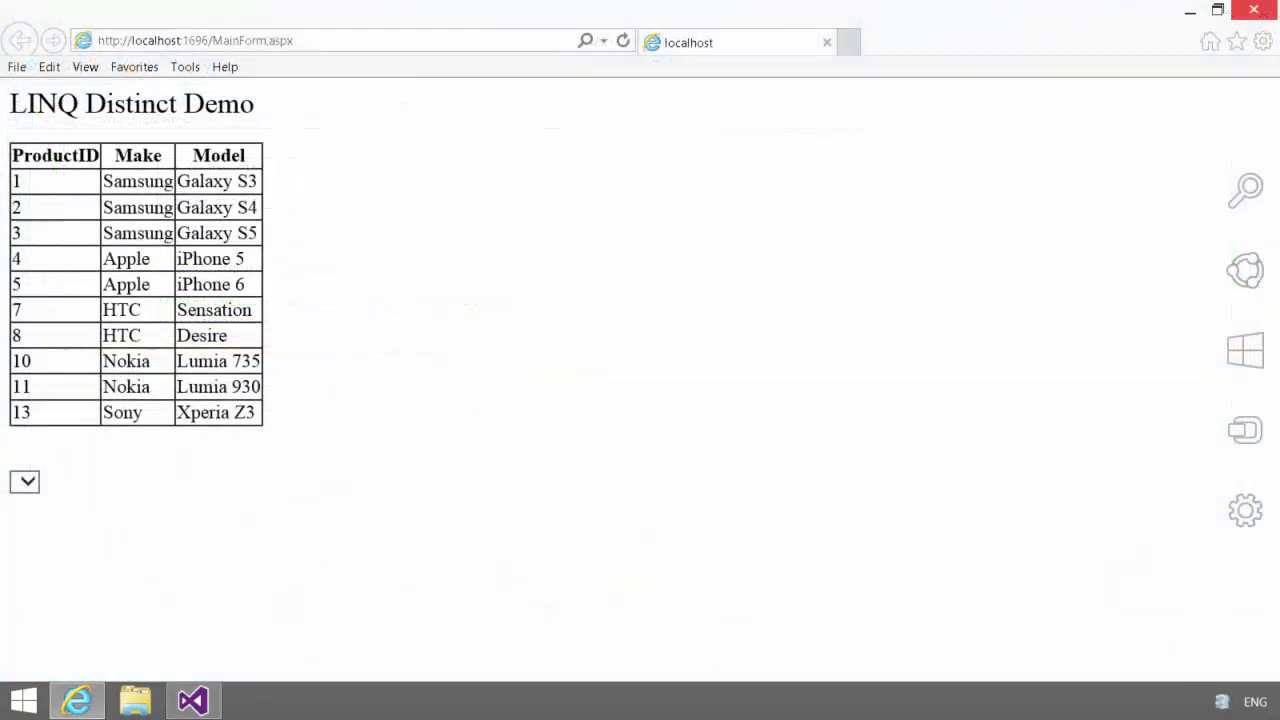
mouse_move(1254, 10)
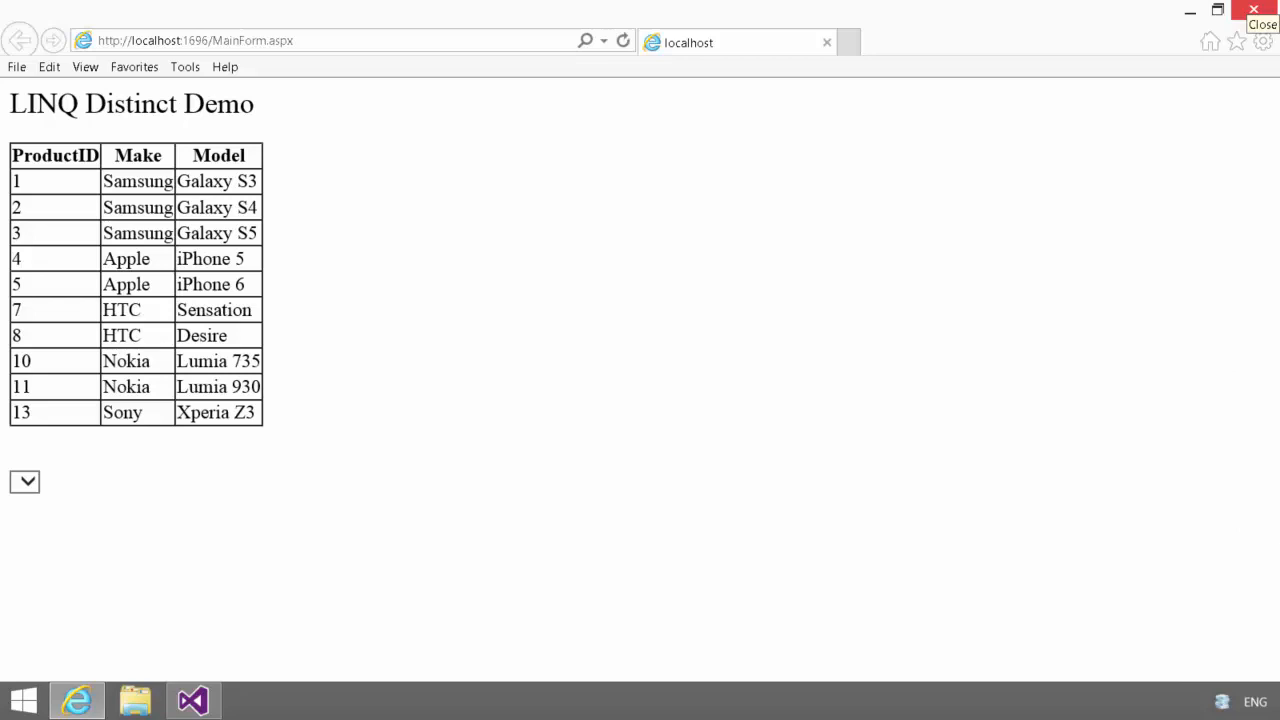
mouse_move(1254, 10)
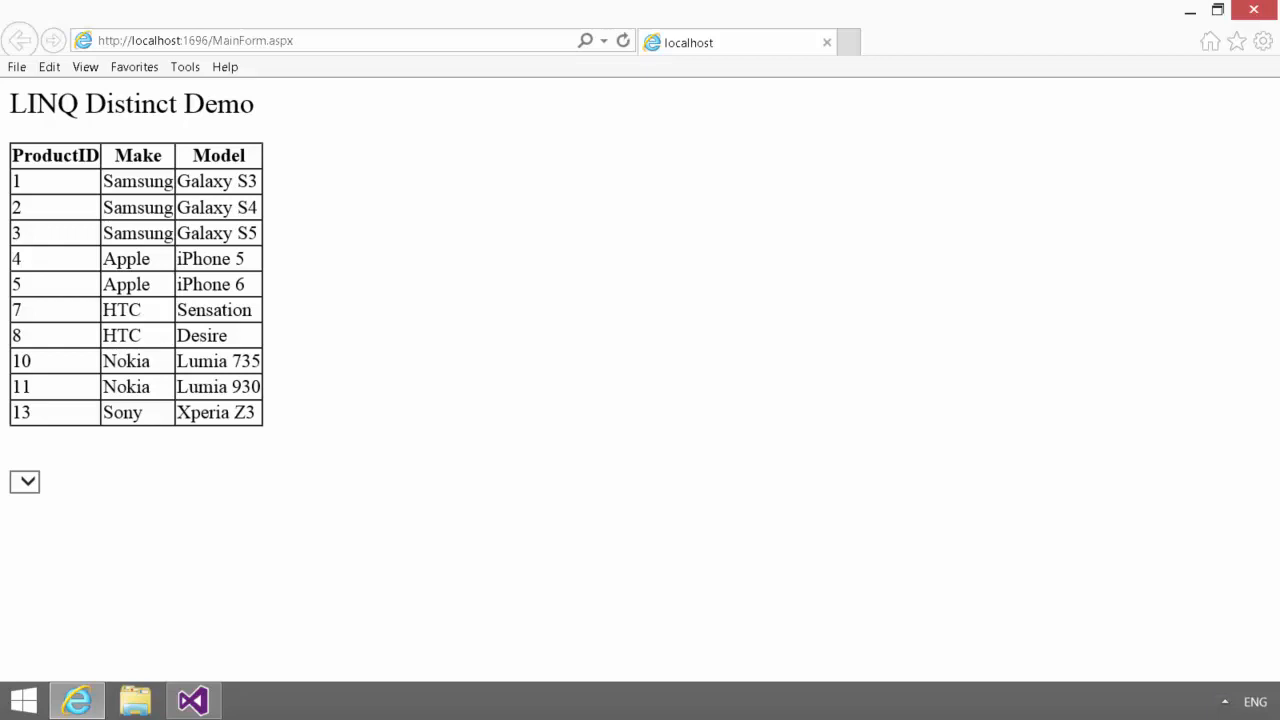
Return to the code and bind DropDownList1 to products grouped by Make with Make as text and value
click(192, 700)
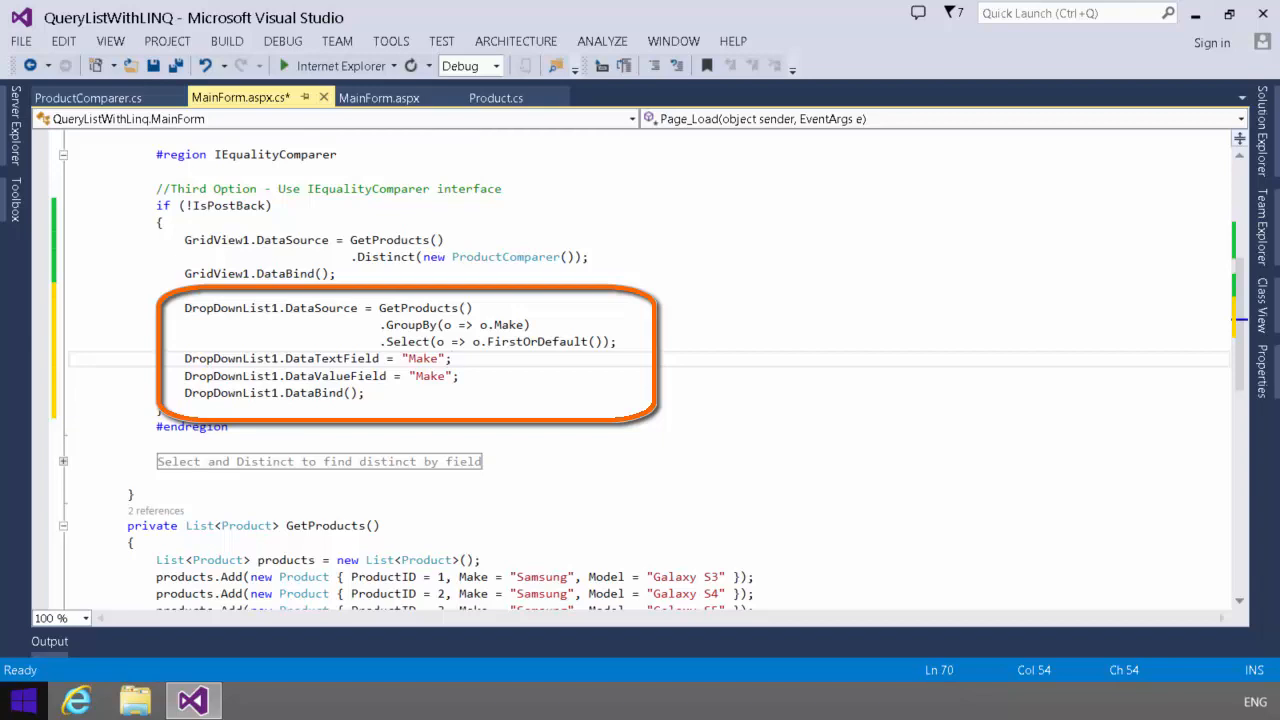
click(452, 358)
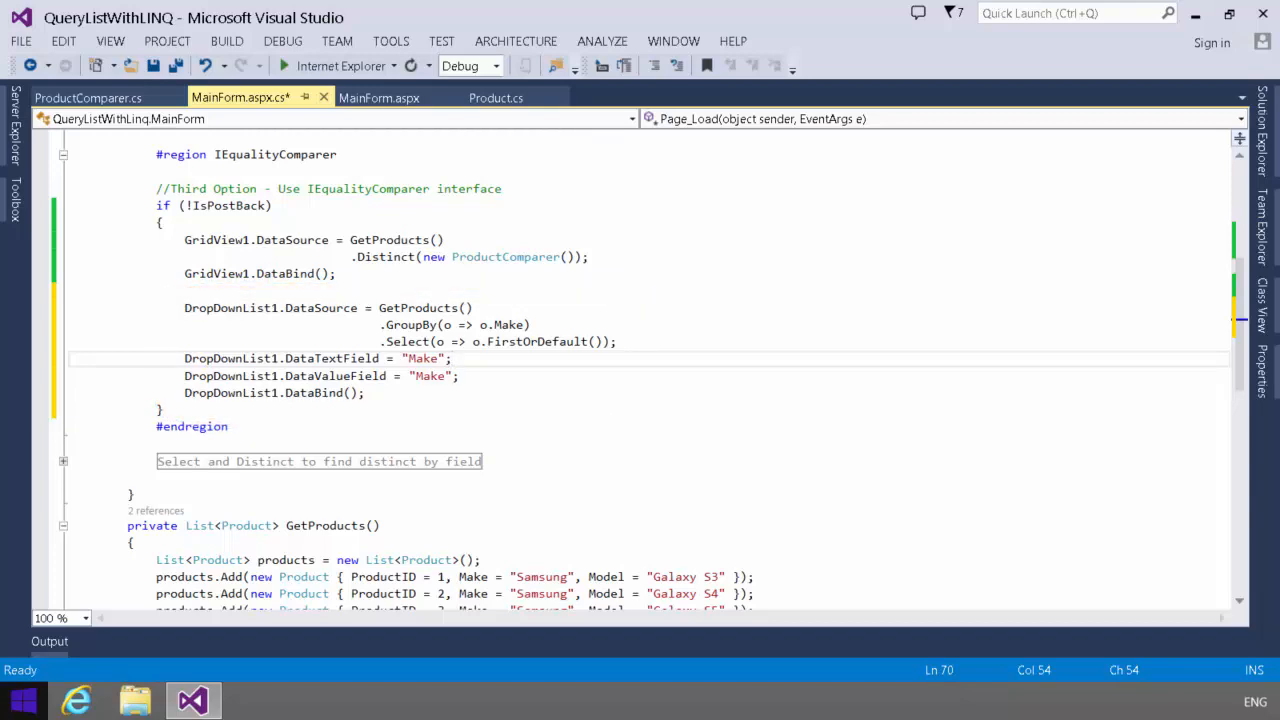
Run the updated page and check the dropdown now filled with Make values starting with Samsung
click(284, 64)
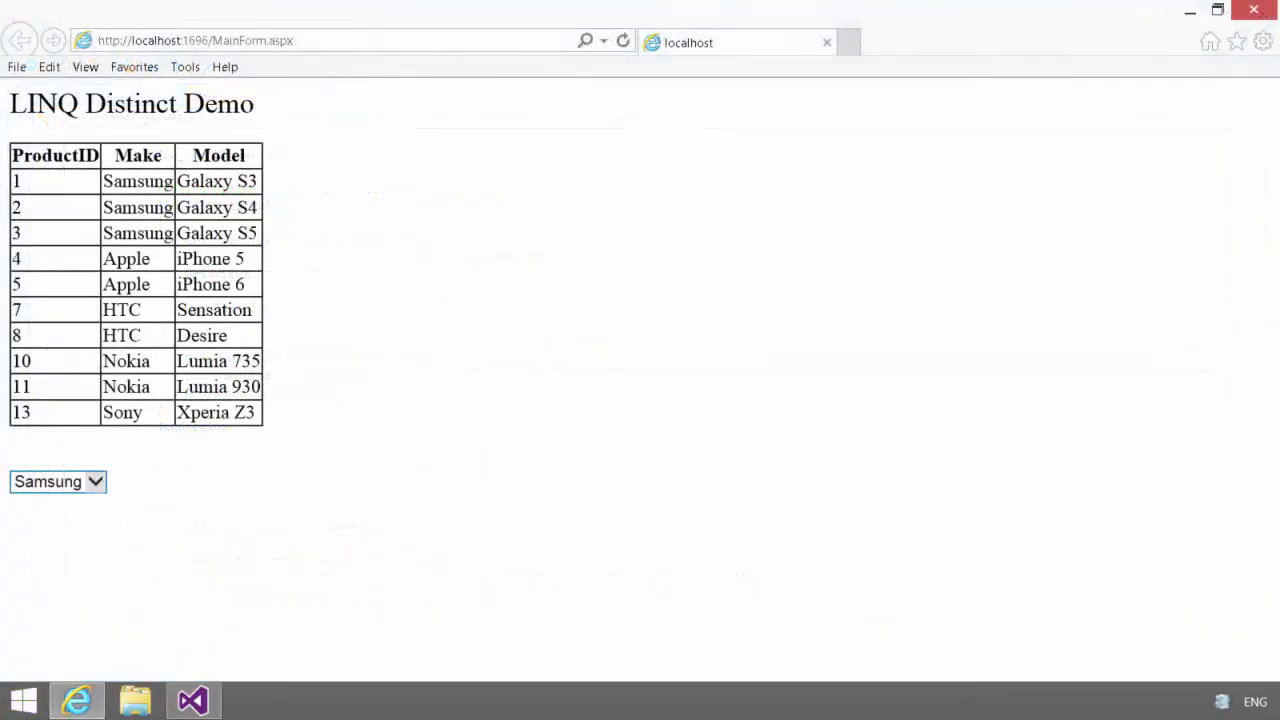
click(56, 480)
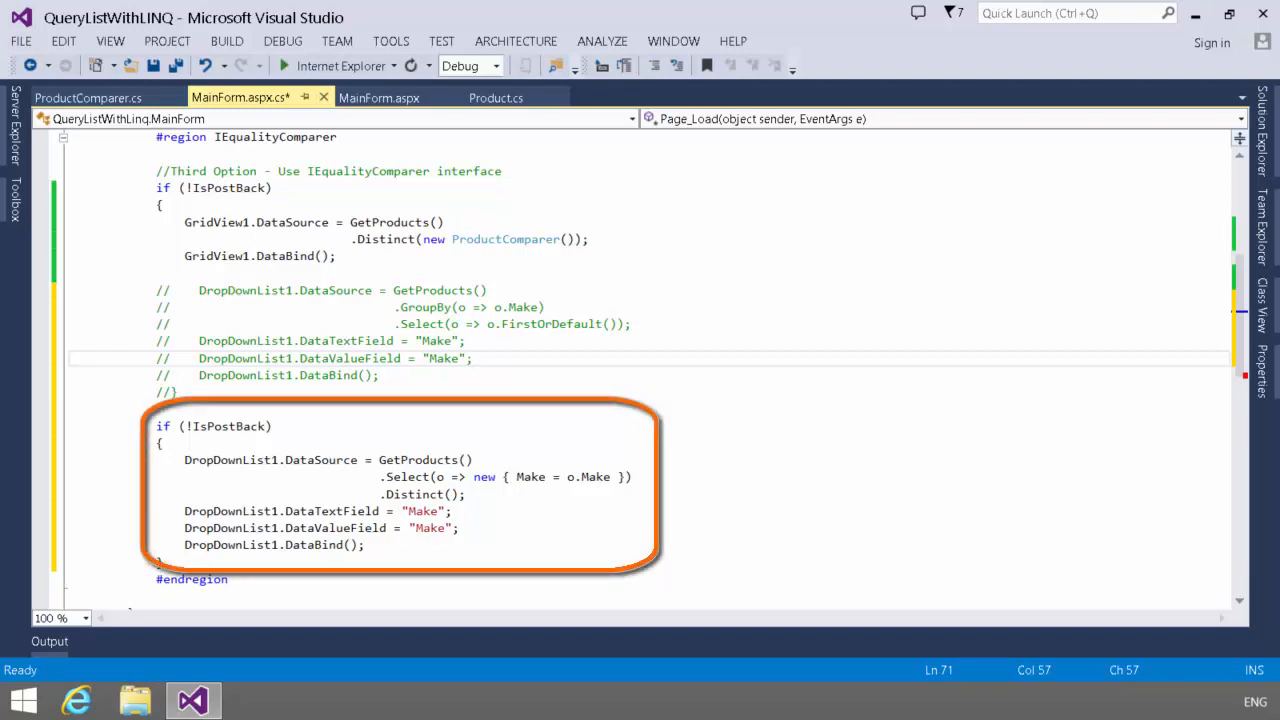
Bind DropDownList1 to GetProducts().Select(o => new { Make = o.Make }).Distinct() and verify Samsung, Apple, HTC, Nokia, Sony appear
click(476, 358)
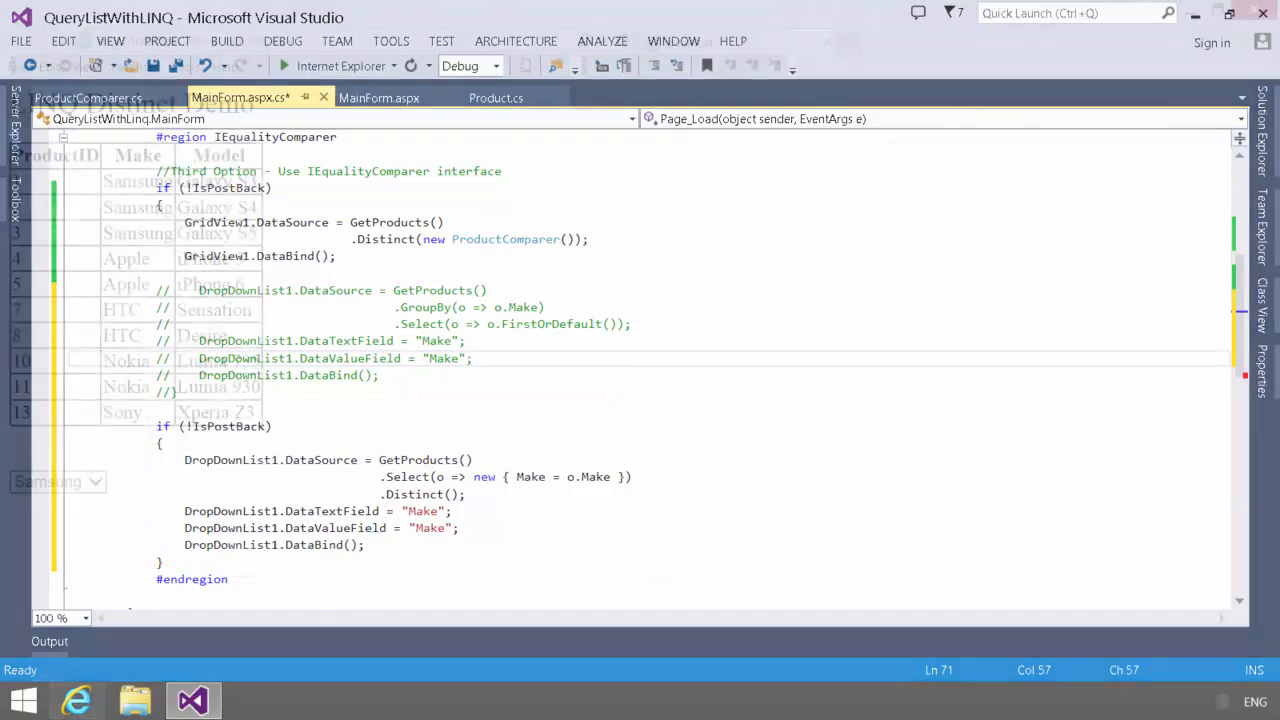
click(284, 64)
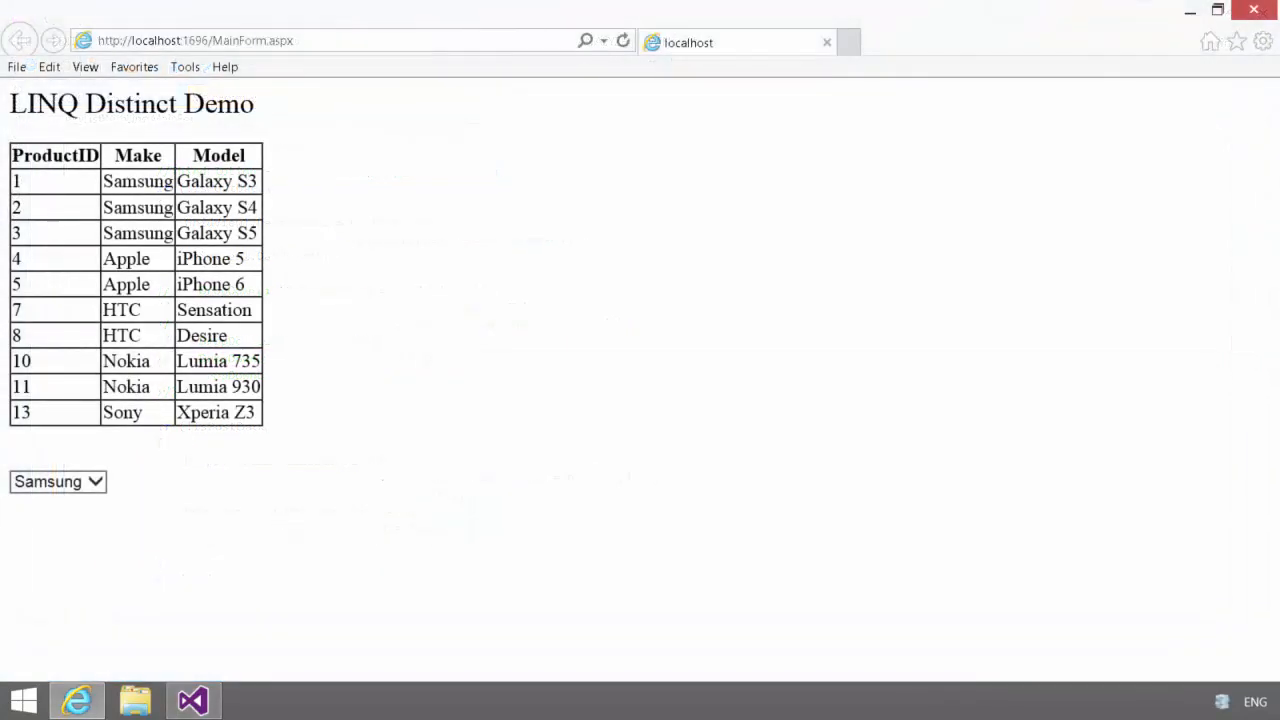
click(56, 480)
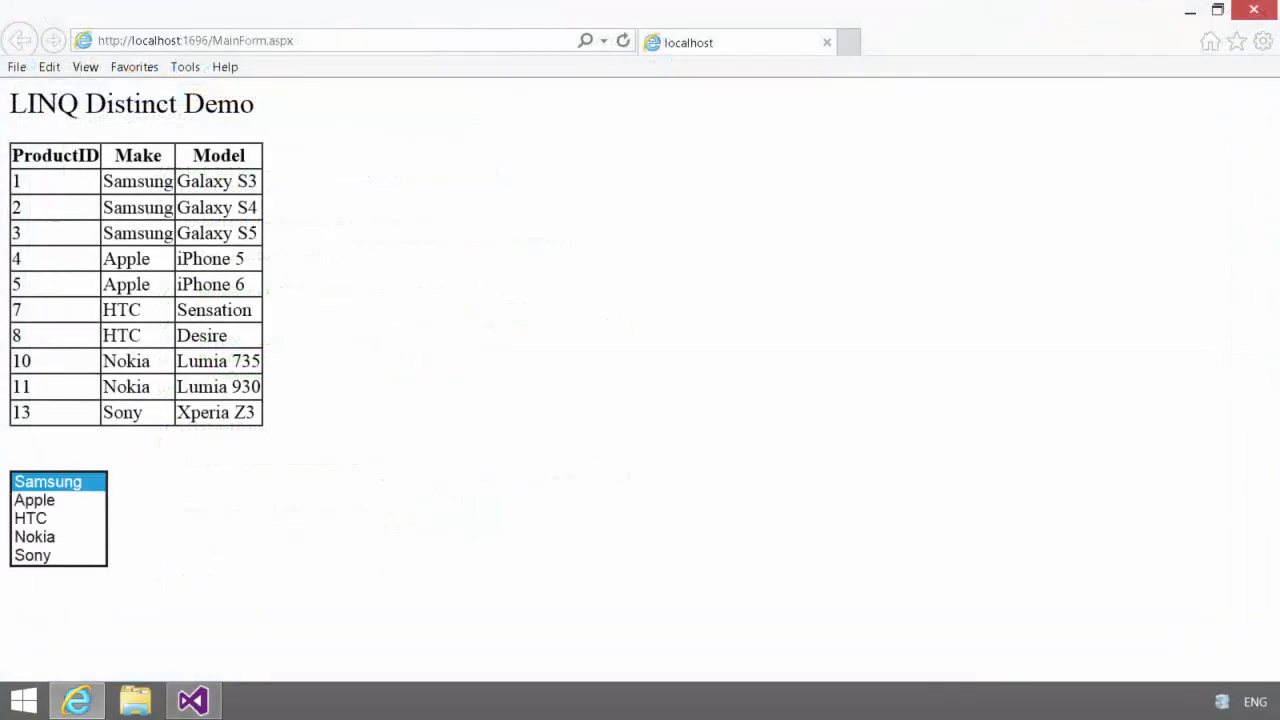